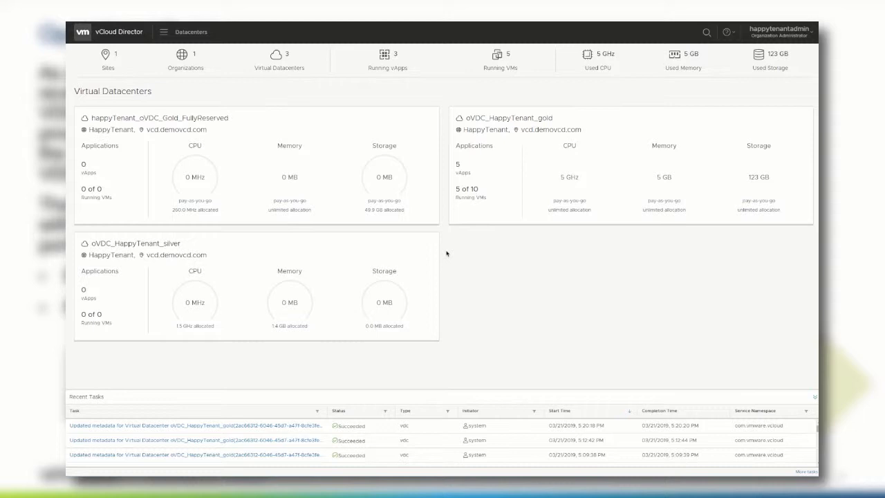
mouse_move(508, 128)
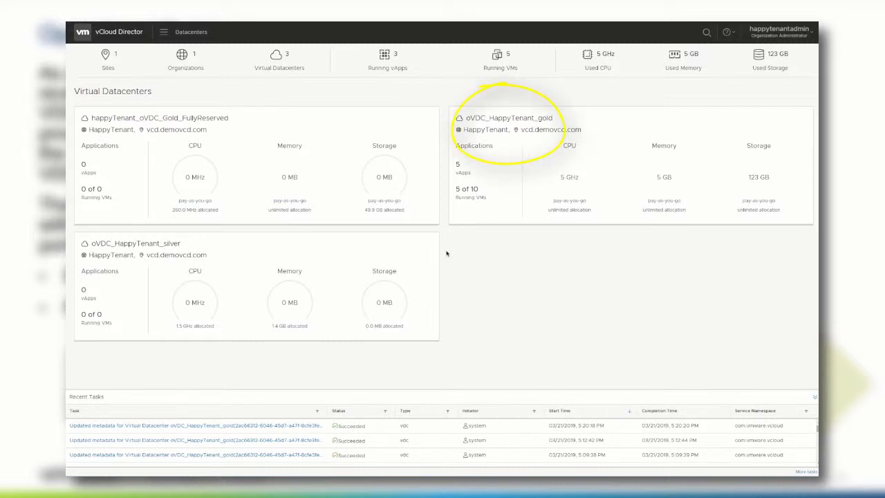
mouse_move(541, 132)
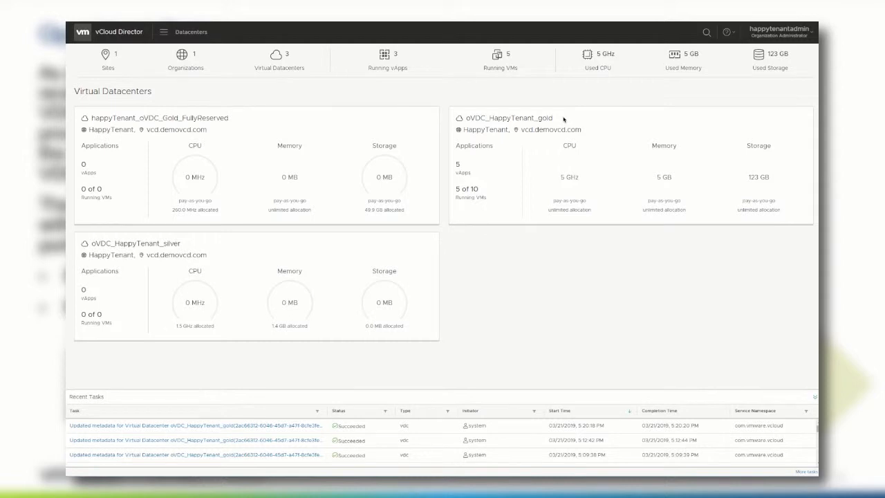
Step: Open the oVDC_HappyTenant_gold datacenter and view its General settings
left_click(508, 117)
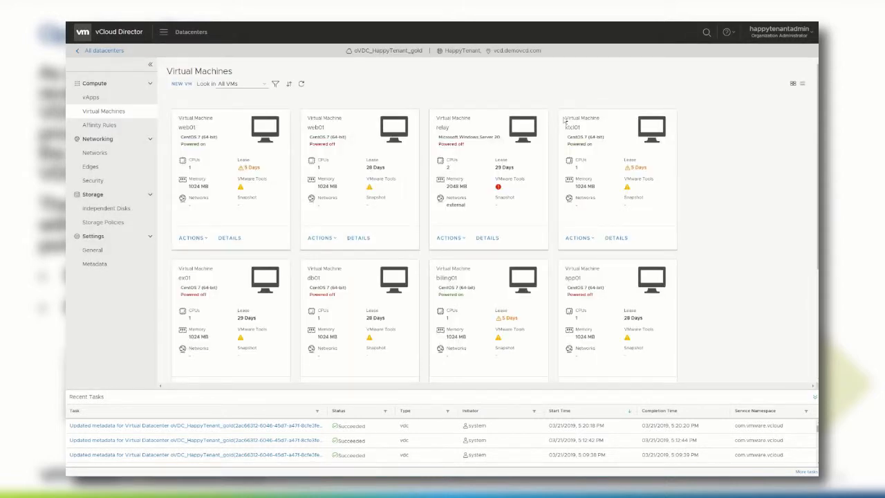
left_click(92, 250)
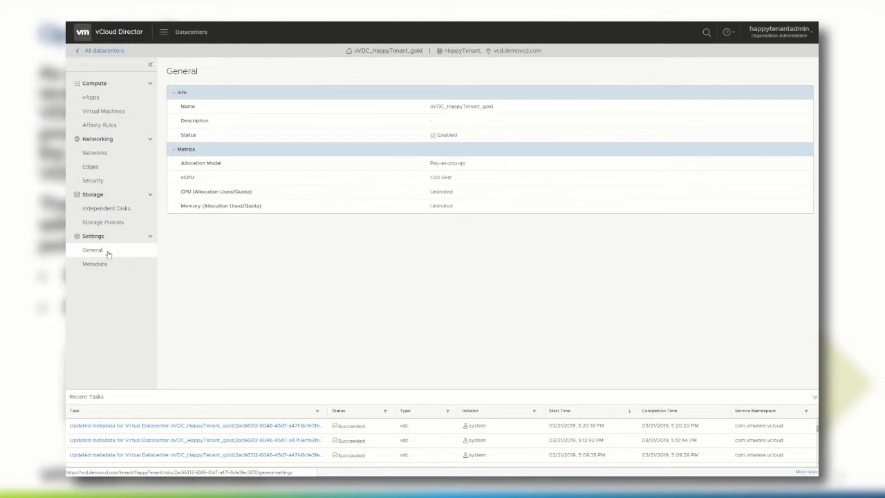
Step: Show the datacenter's Metadata page with its four read-only entries, including Region Germany
left_click(95, 264)
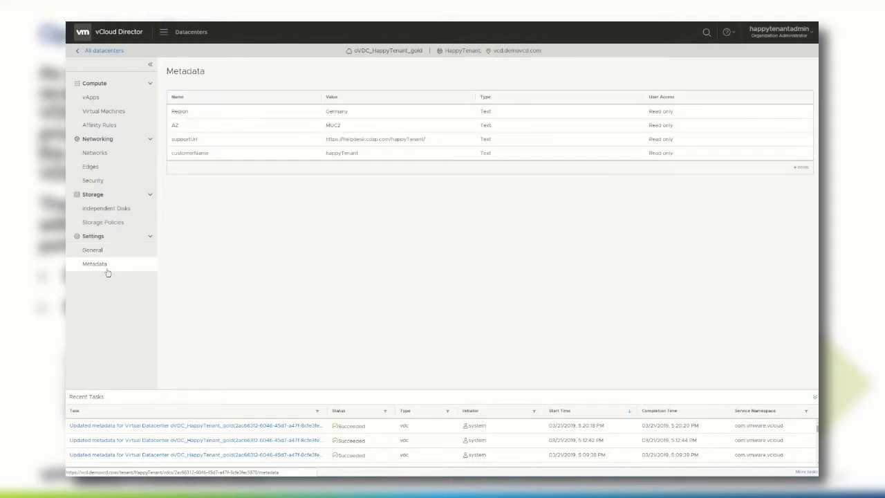